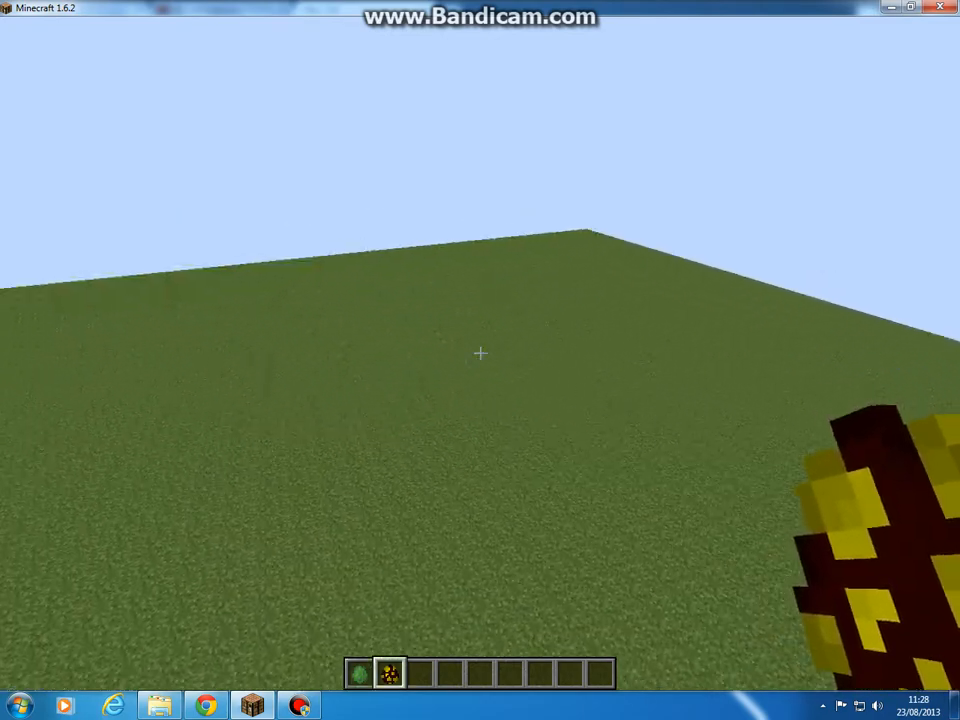
pyautogui.moveTo(480, 300)
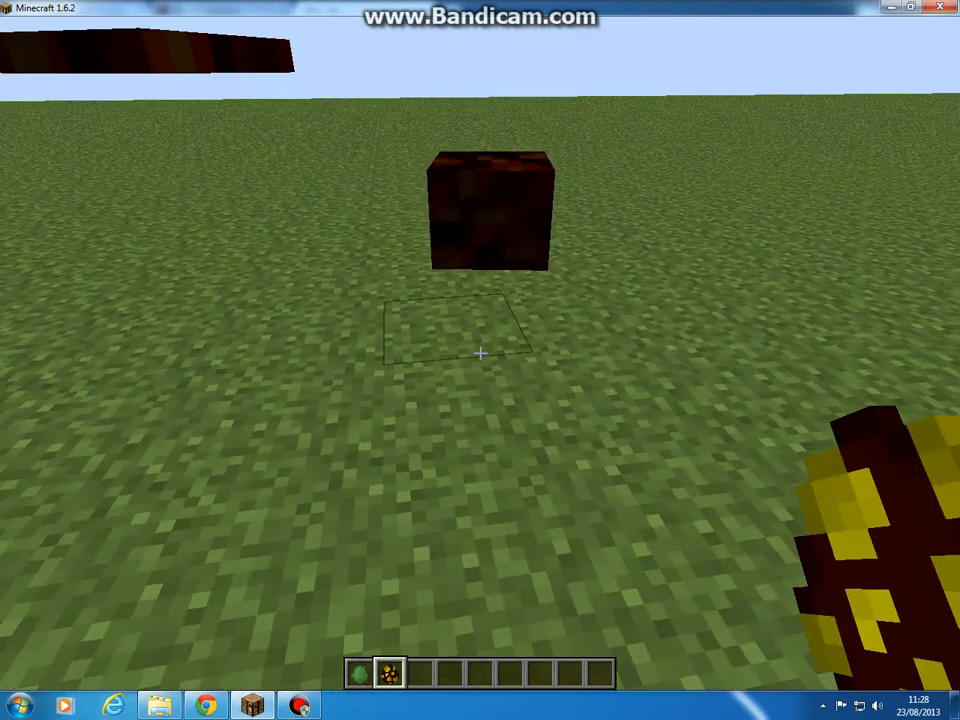
# Step: Pause the game to show the Game menu over the spawned magma cubes
pyautogui.press('Escape')
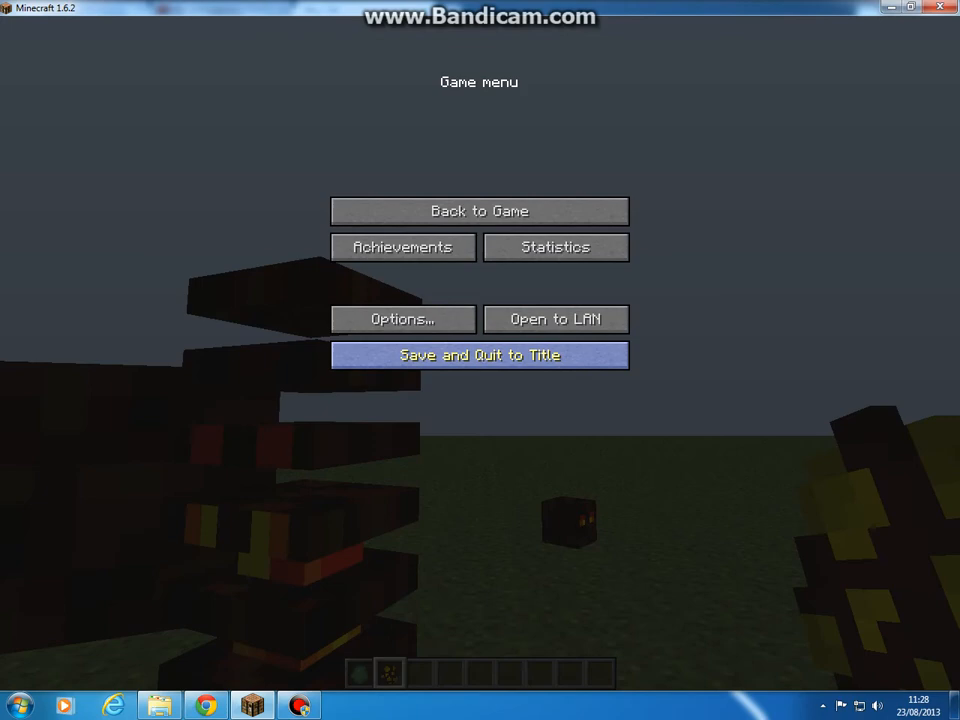
# Step: Save and quit the world, then browse into the minecraft mods > nbt folder
pyautogui.click(479, 355)
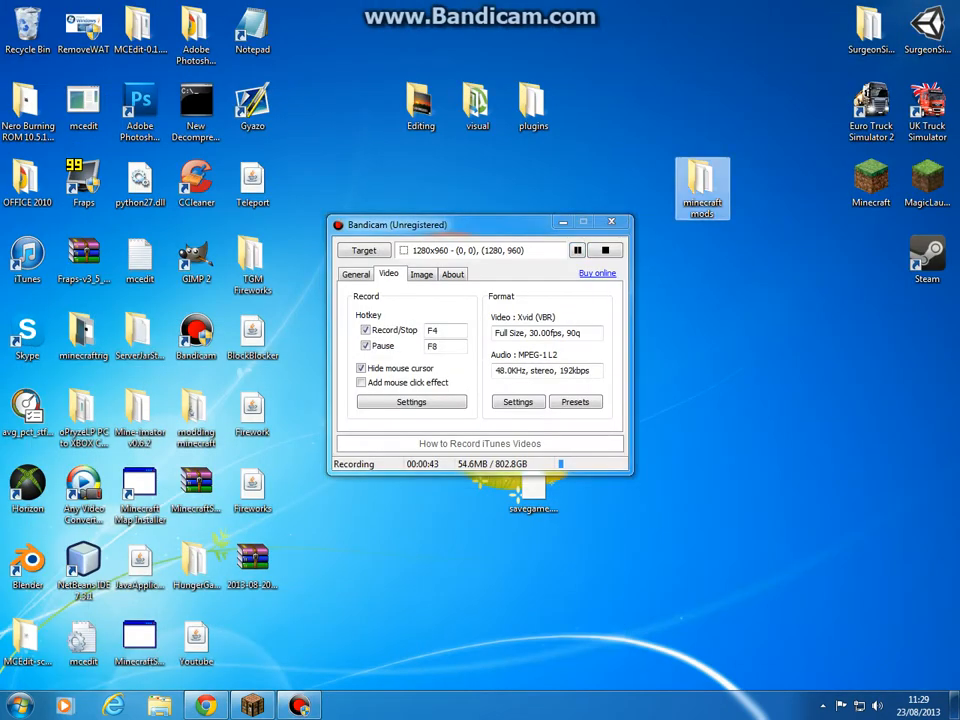
pyautogui.doubleClick(702, 188)
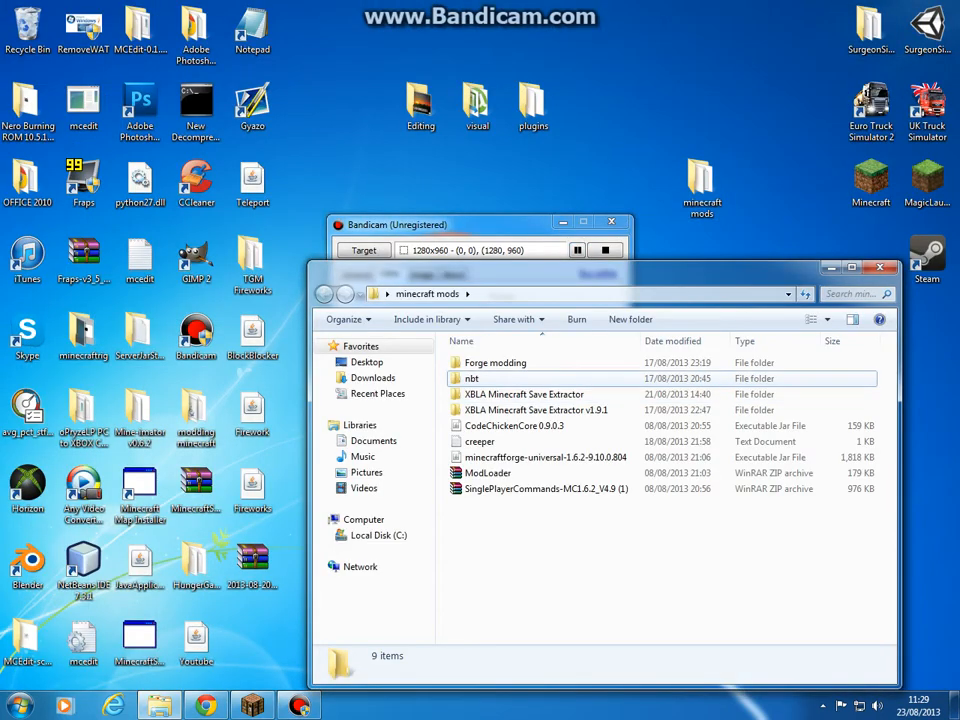
pyautogui.doubleClick(472, 378)
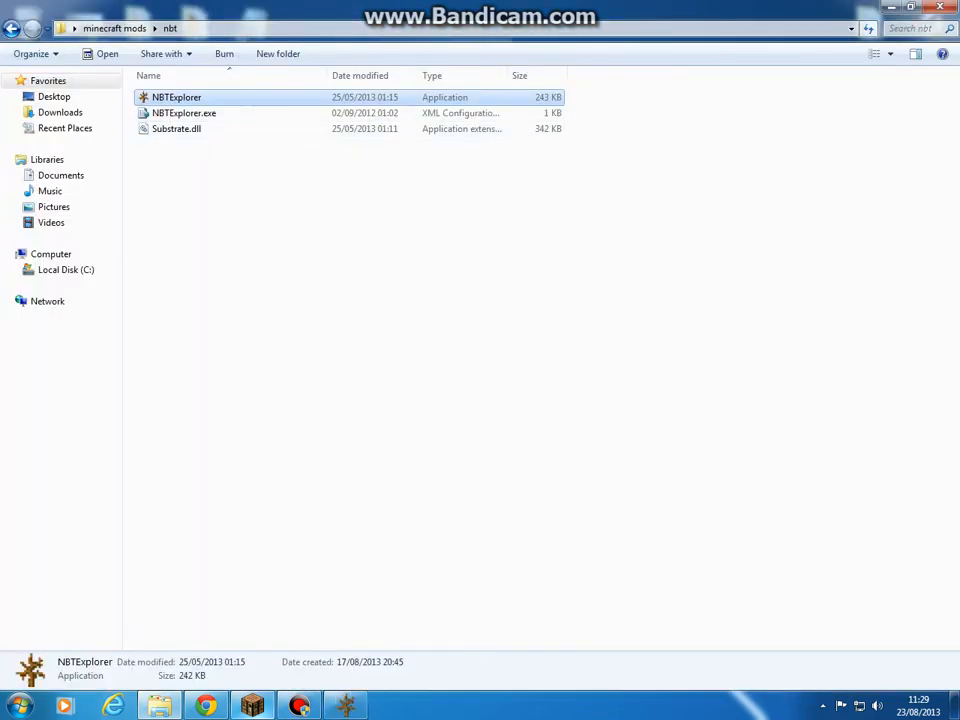
# Step: Launch NBTExplorer, expand the Recording save and select its region folder
pyautogui.doubleClick(177, 97)
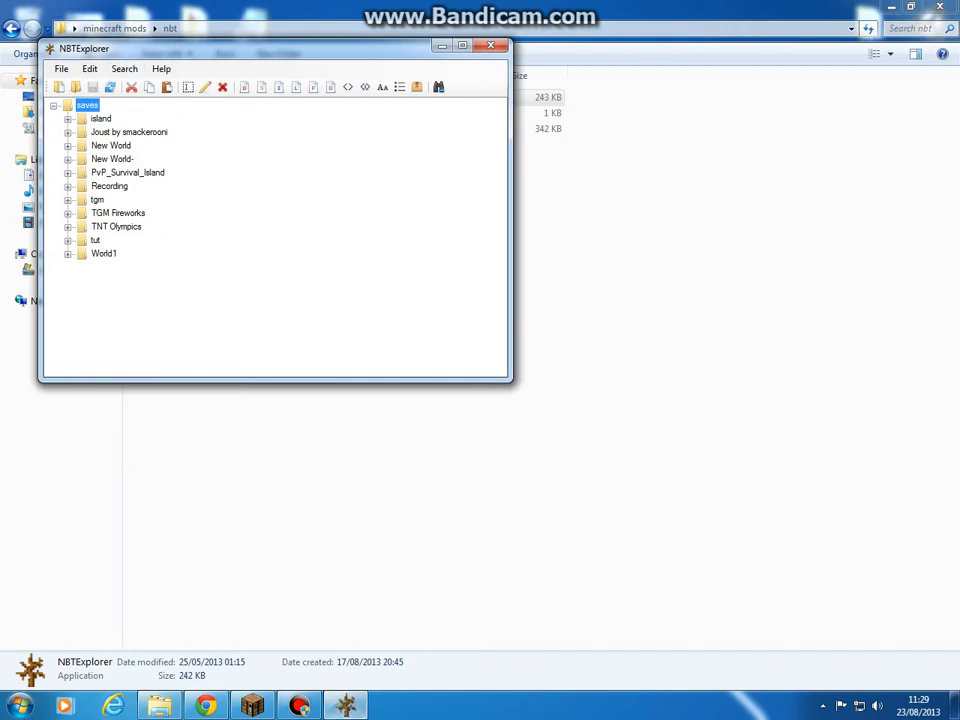
pyautogui.click(68, 186)
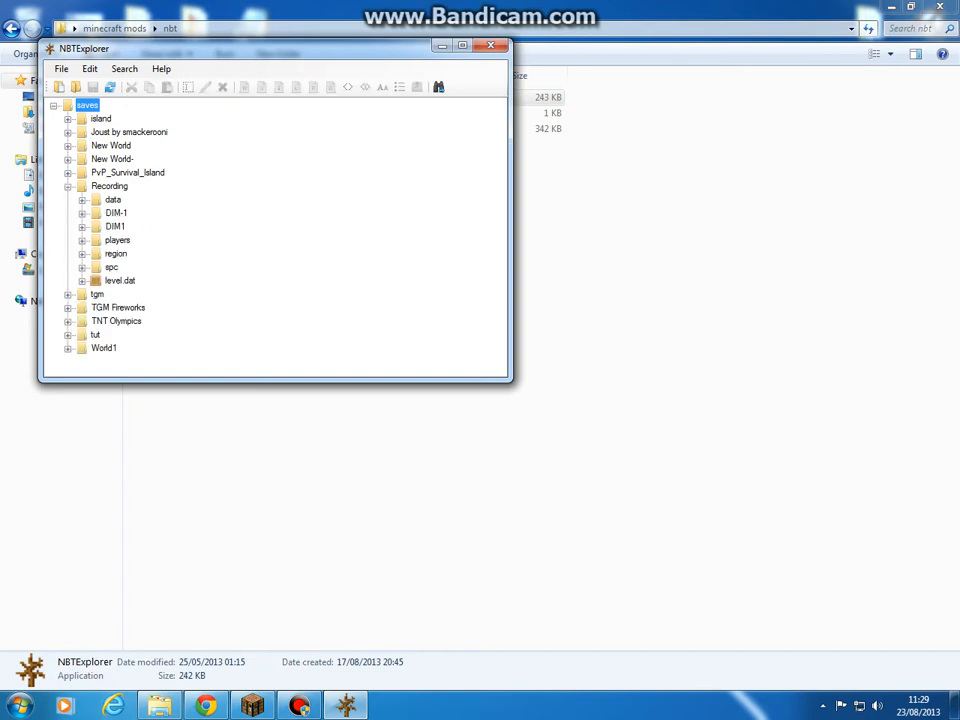
pyautogui.click(116, 253)
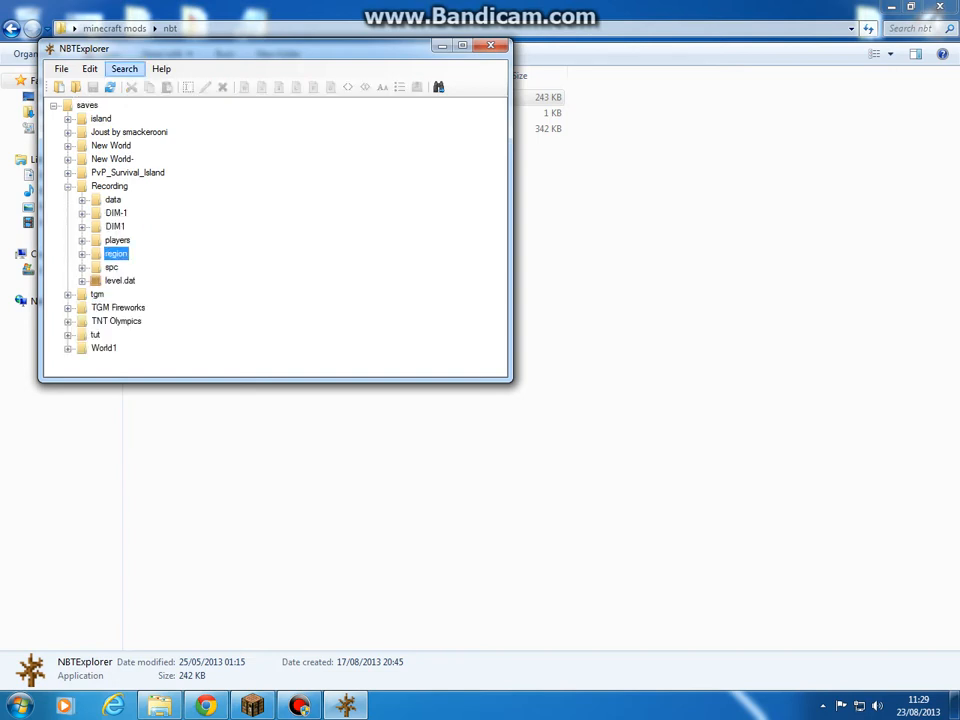
pyautogui.click(124, 68)
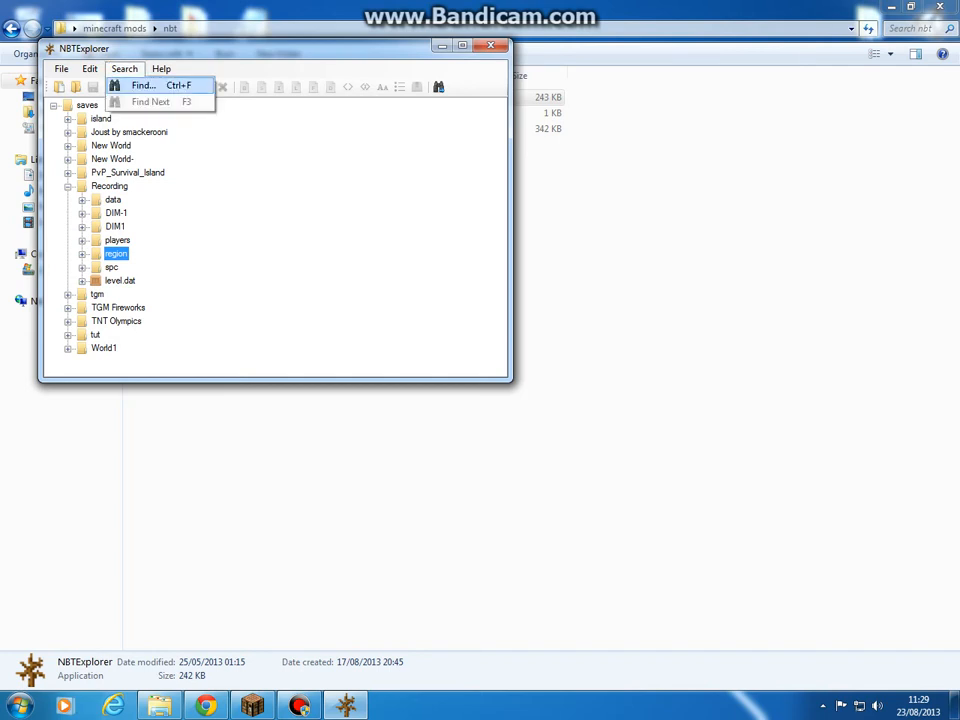
# Step: Enter name 'Entities' and value 3 in Find, with value matching enabled
pyautogui.click(142, 85)
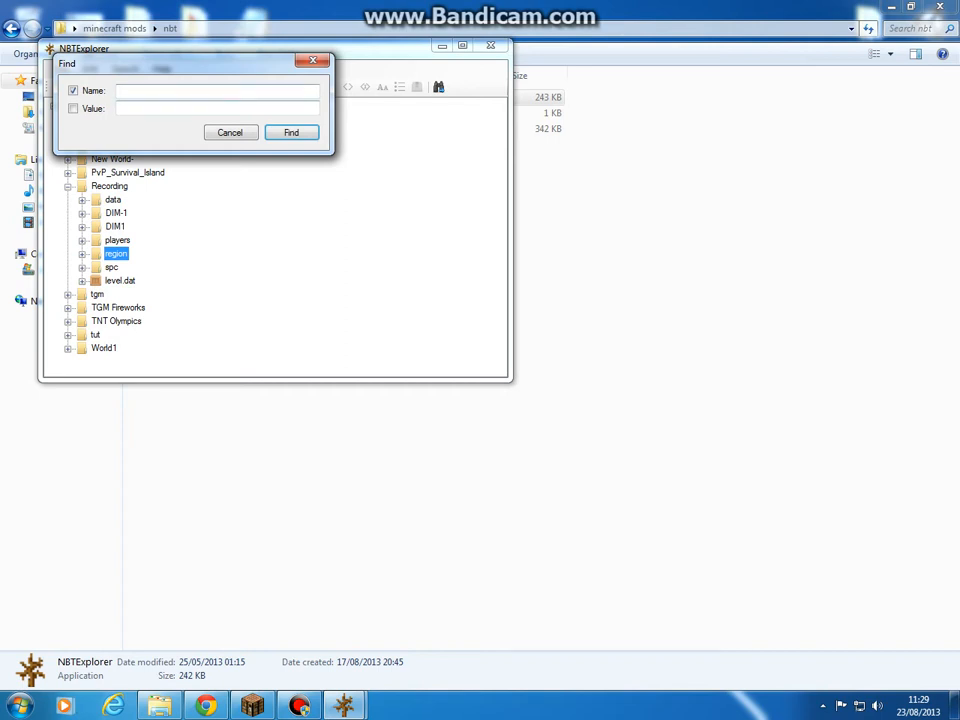
pyautogui.click(217, 90)
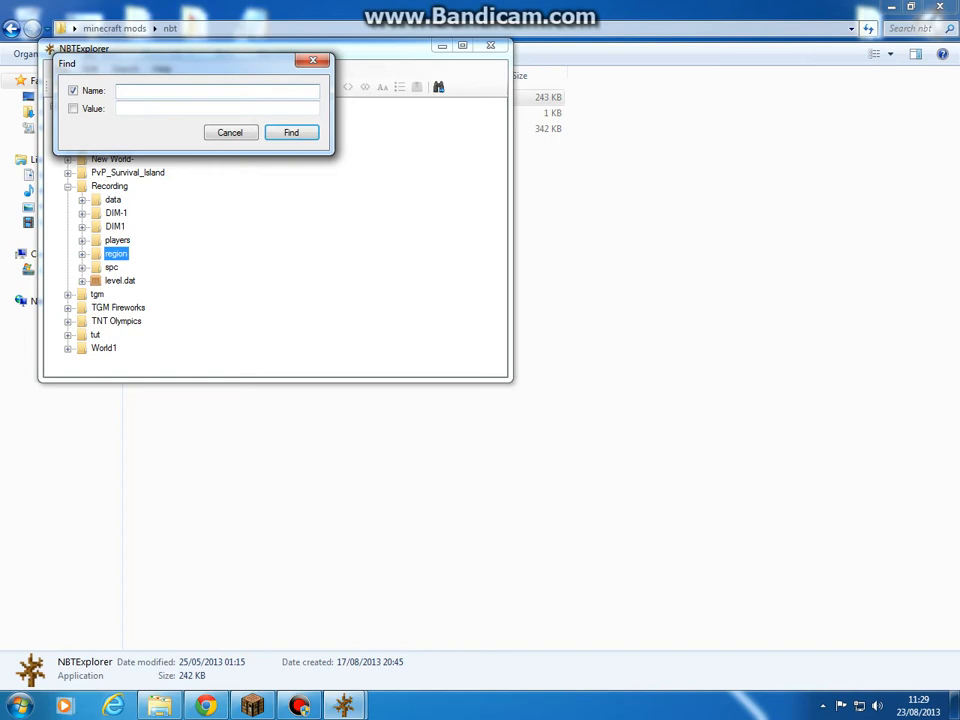
pyautogui.write('Entities')
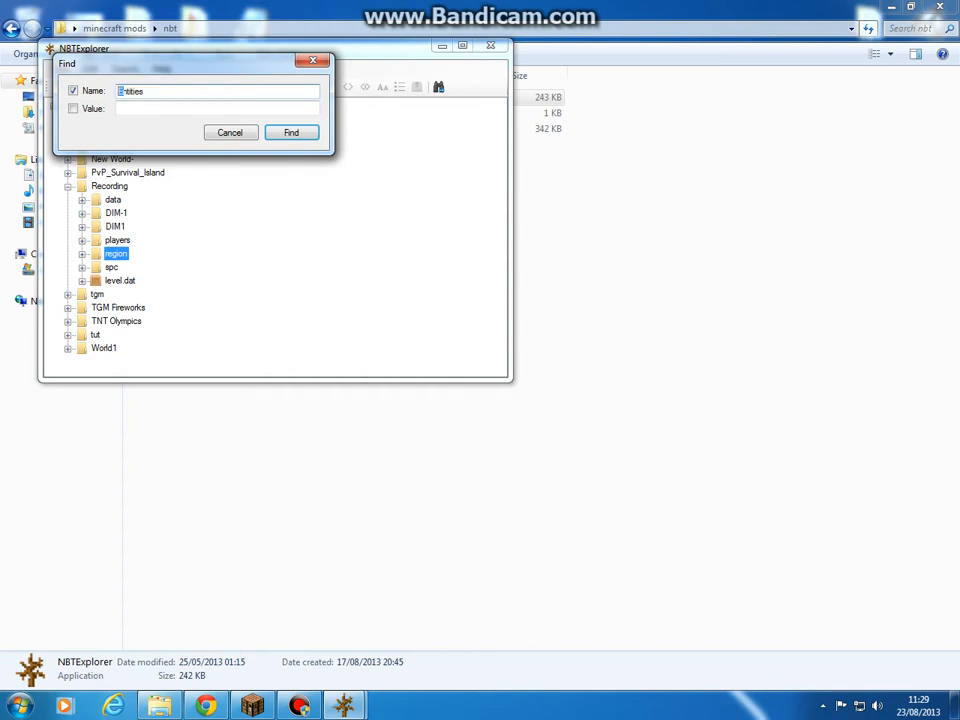
pyautogui.write('Entities')
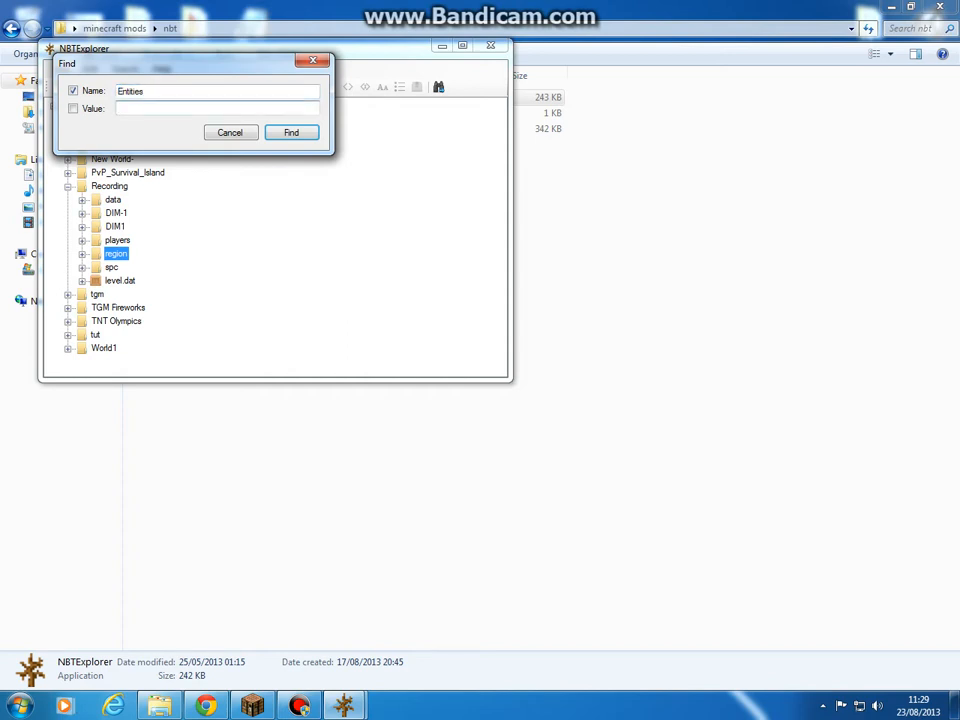
pyautogui.write('3')
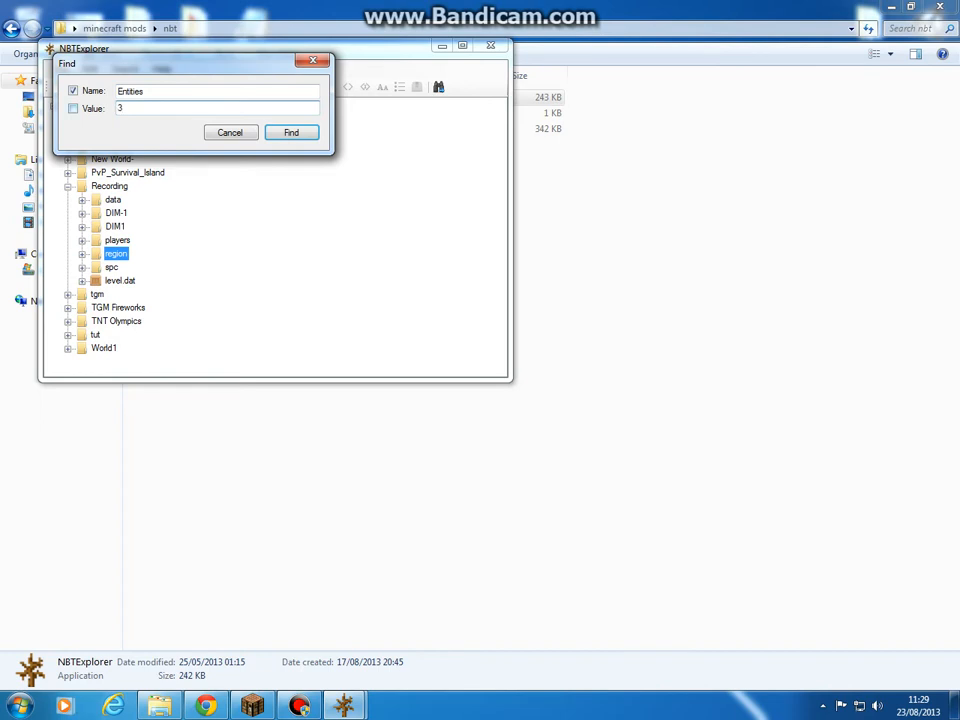
pyautogui.click(73, 108)
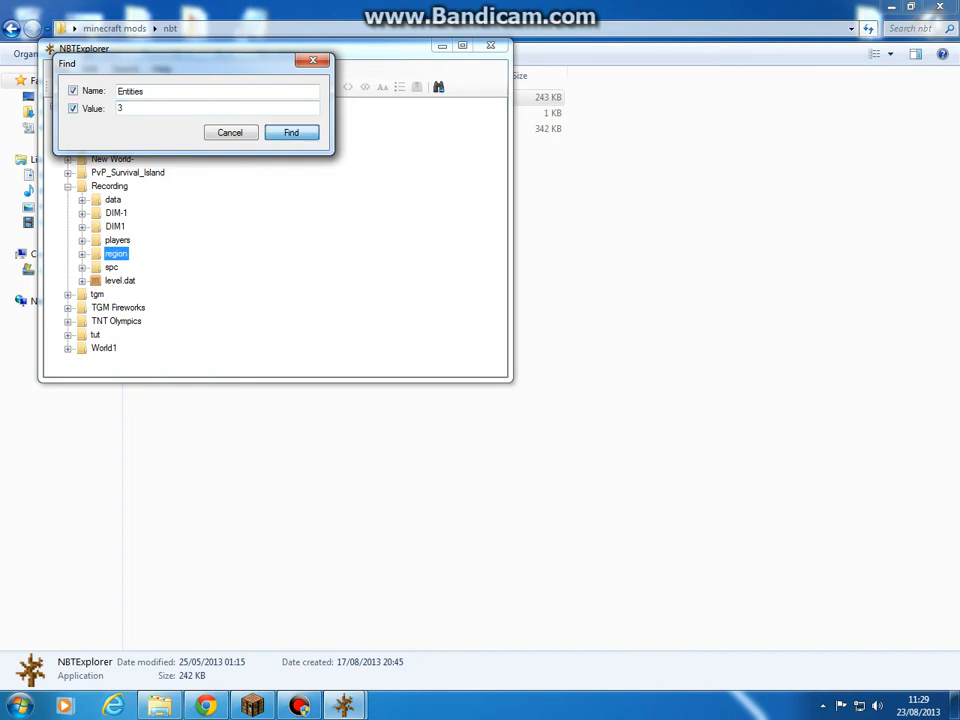
# Step: Run the Entities search and step through matches to the chunk [14, 15] tag
pyautogui.click(291, 132)
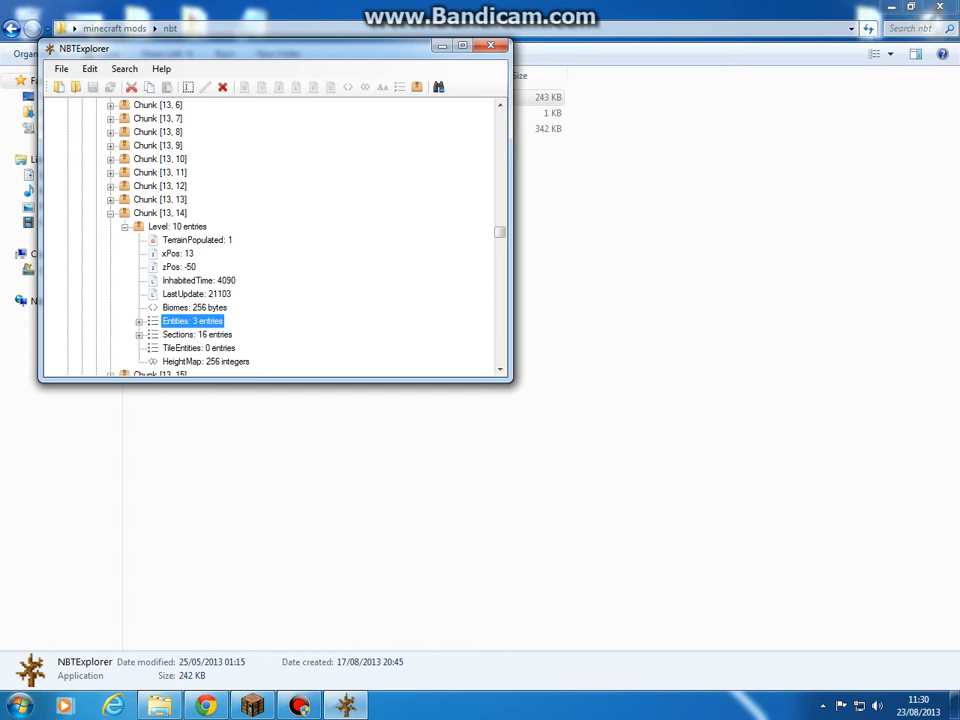
pyautogui.click(139, 321)
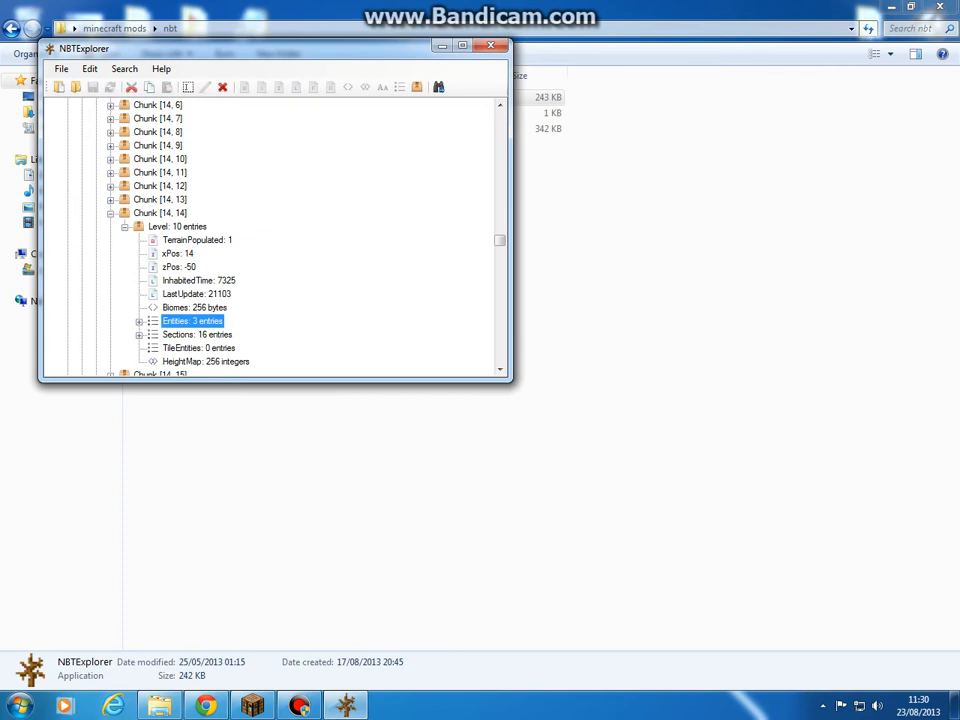
pyautogui.click(139, 321)
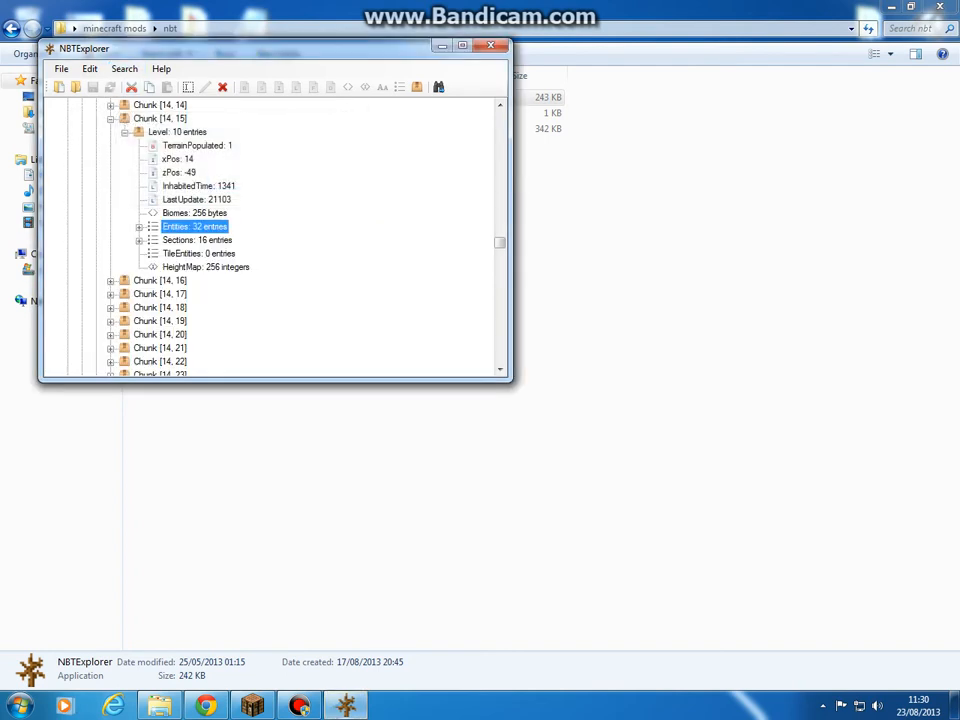
# Step: Inspect chunk [14, 15]'s 32-entry Entities list, then advance to chunk [14, 16]
pyautogui.click(139, 226)
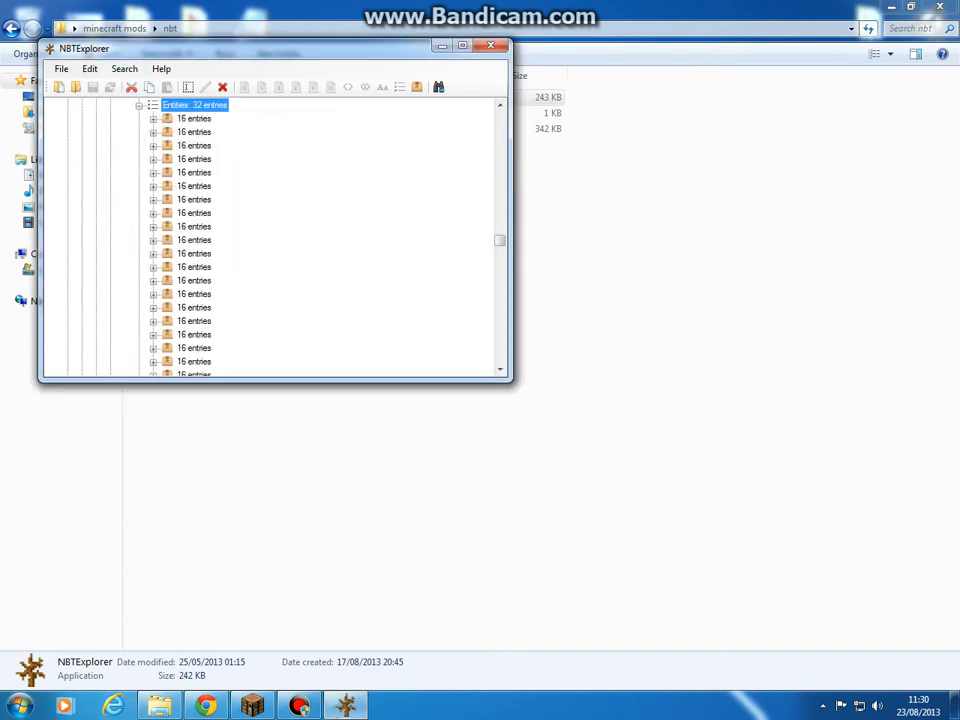
pyautogui.click(154, 118)
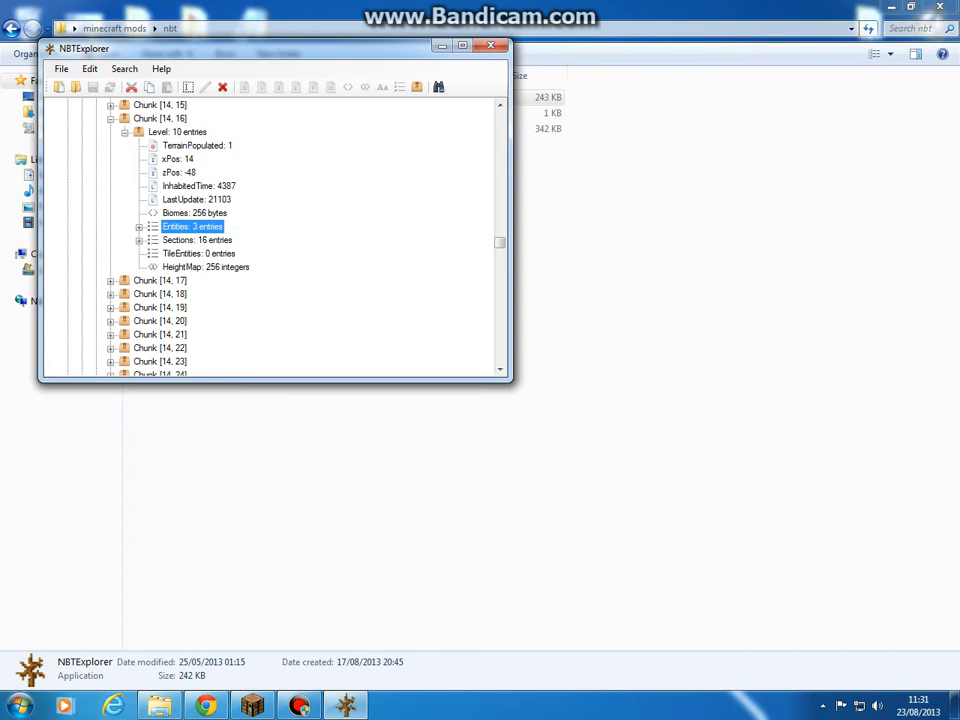
pyautogui.click(139, 227)
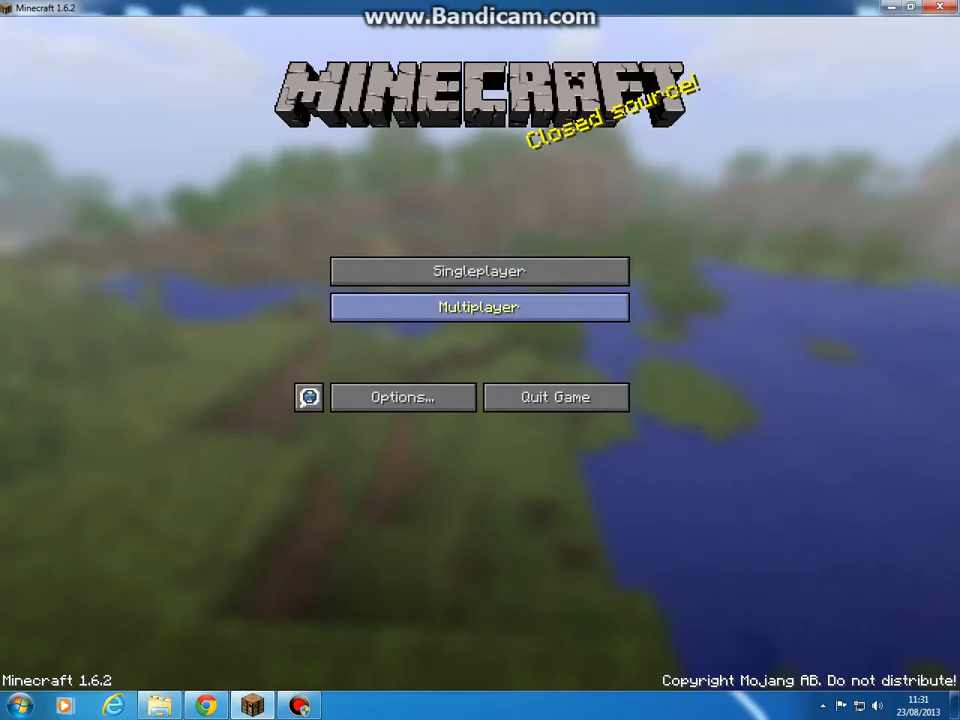
# Step: Reopen the Recording world from Singleplayer and pause the game
pyautogui.click(478, 270)
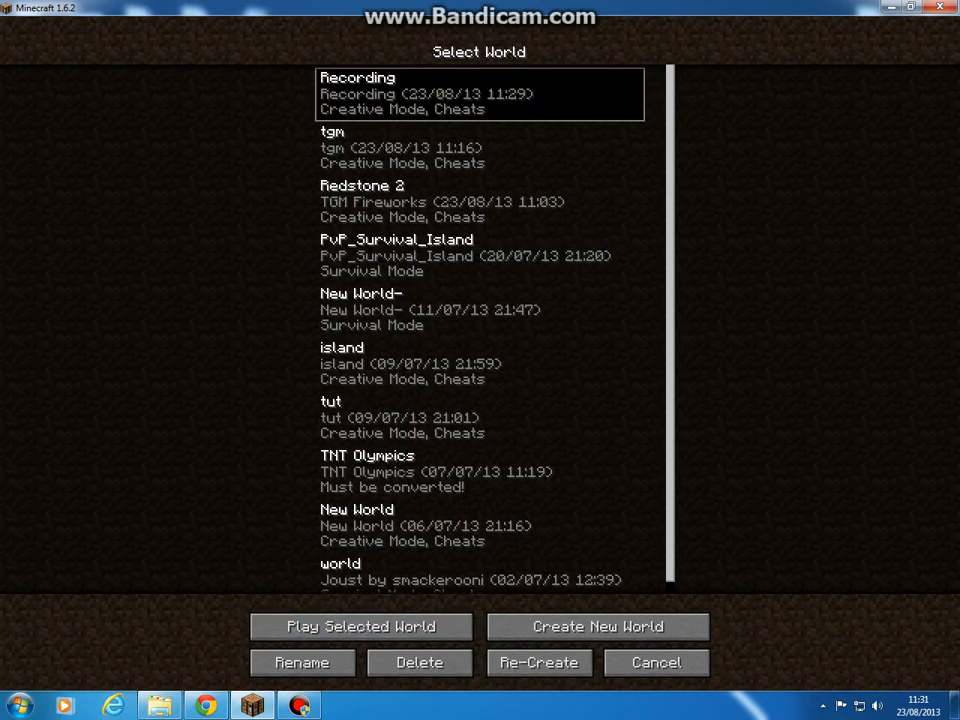
pyautogui.click(359, 626)
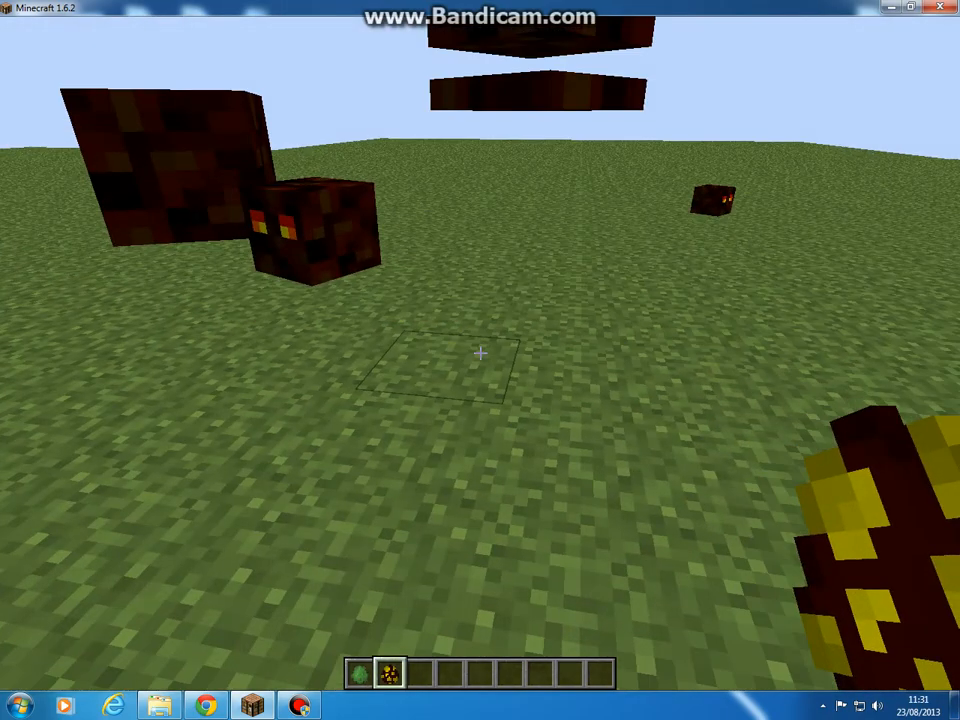
pyautogui.press('Escape')
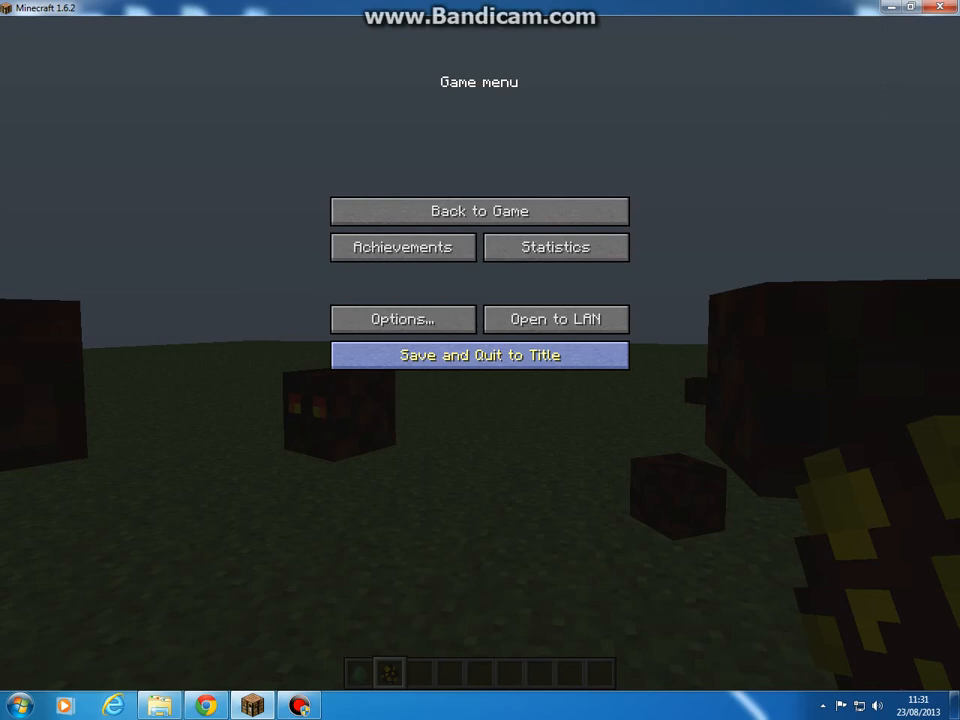
# Step: Leave the world, reload Recording, then save and quit to title again
pyautogui.click(479, 355)
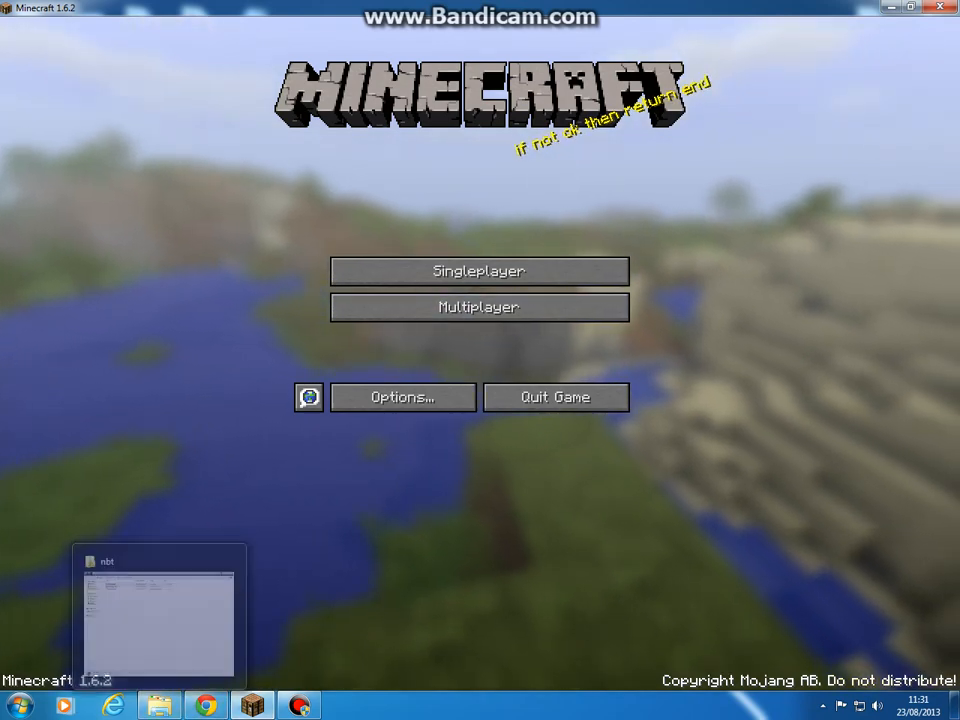
pyautogui.click(478, 270)
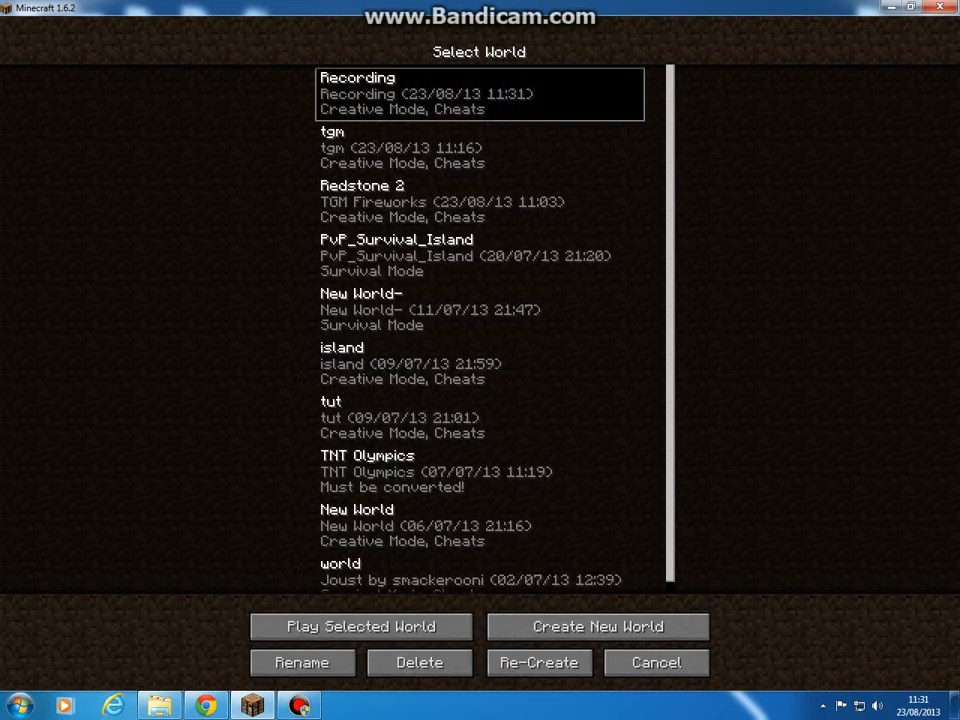
pyautogui.click(360, 627)
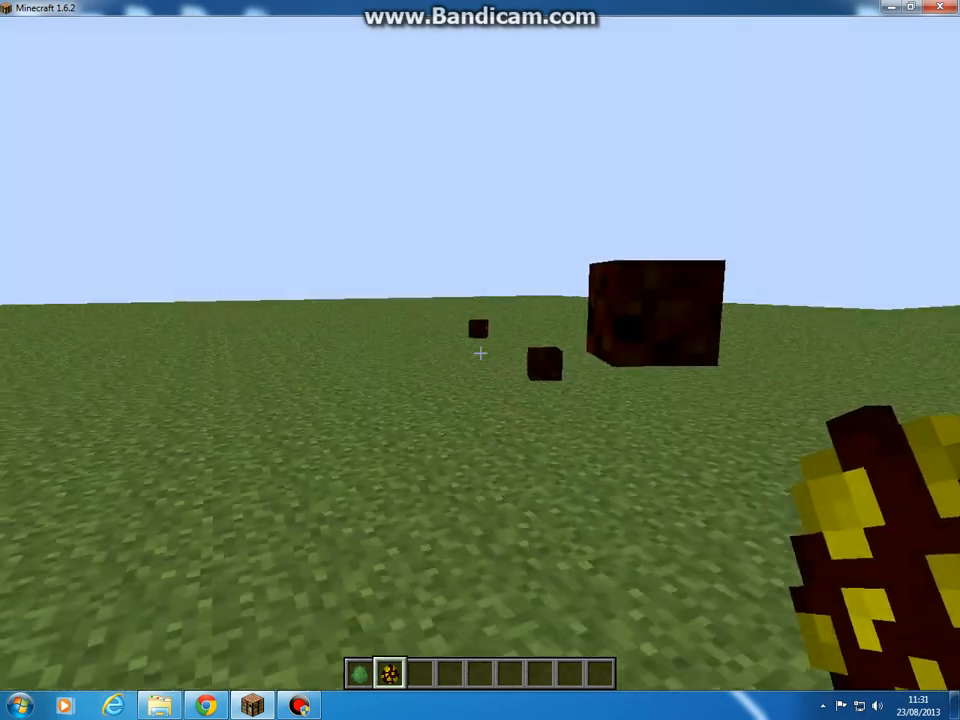
pyautogui.press('Escape')
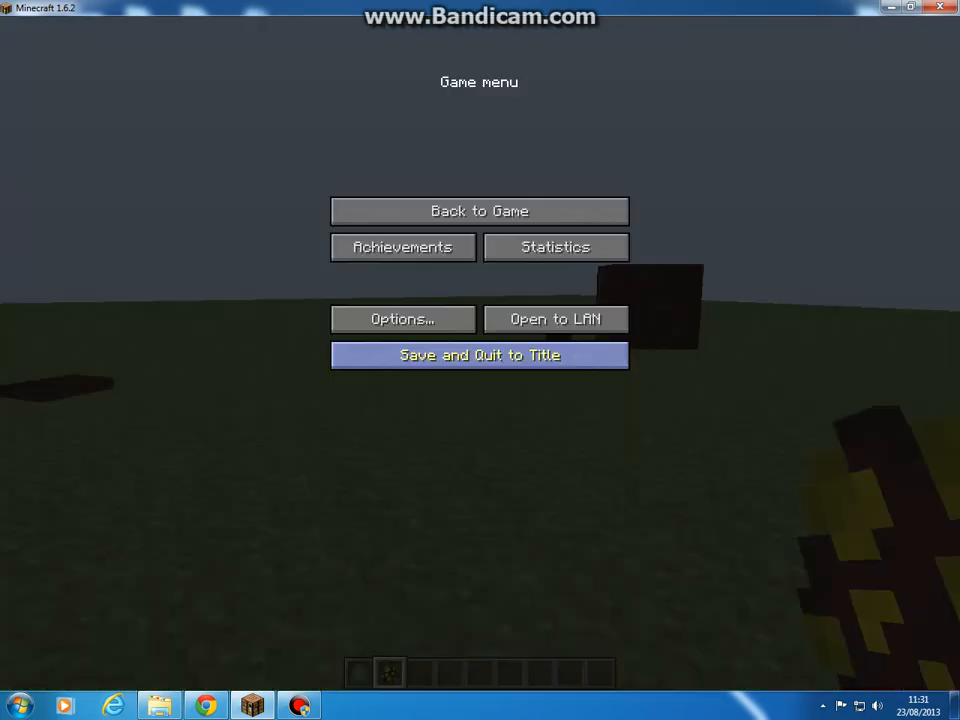
pyautogui.click(479, 355)
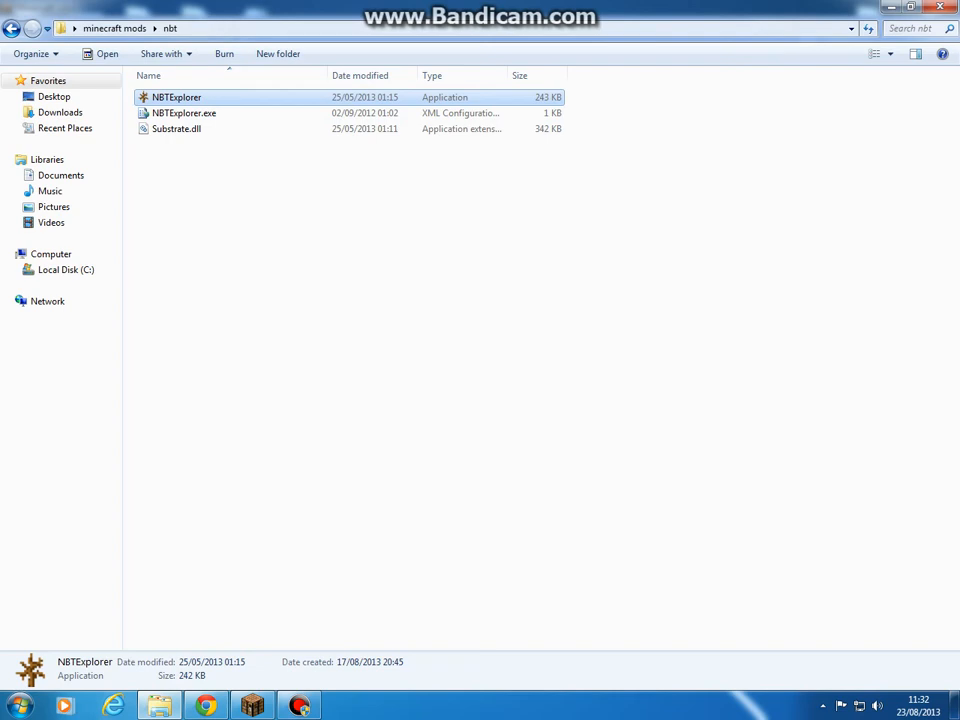
# Step: Launch NBTExplorer and expand the Recording world save
pyautogui.doubleClick(176, 97)
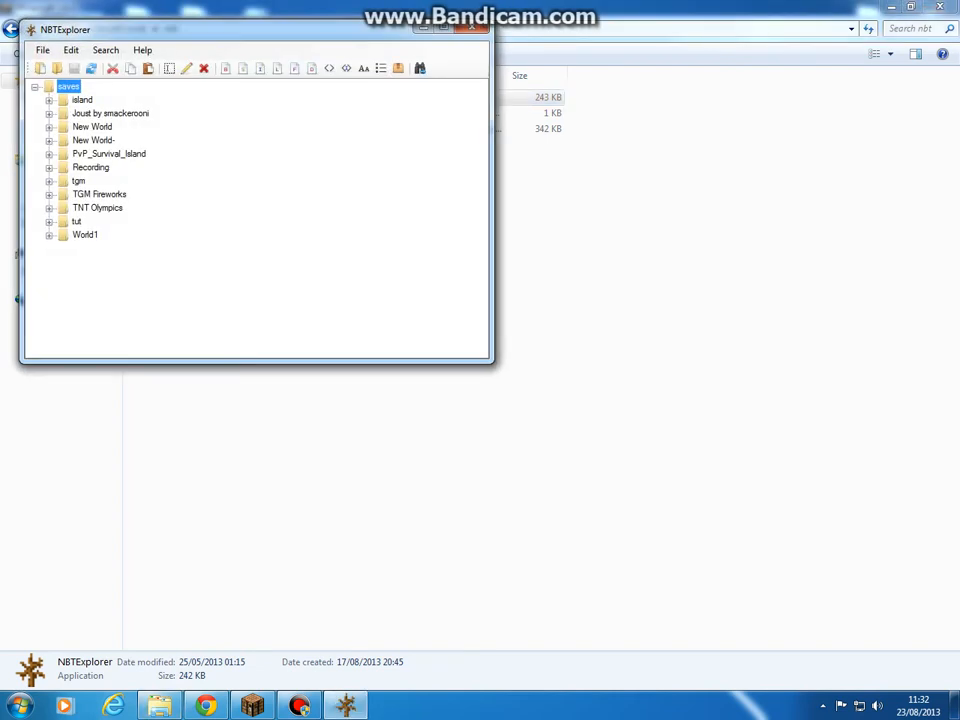
pyautogui.click(91, 167)
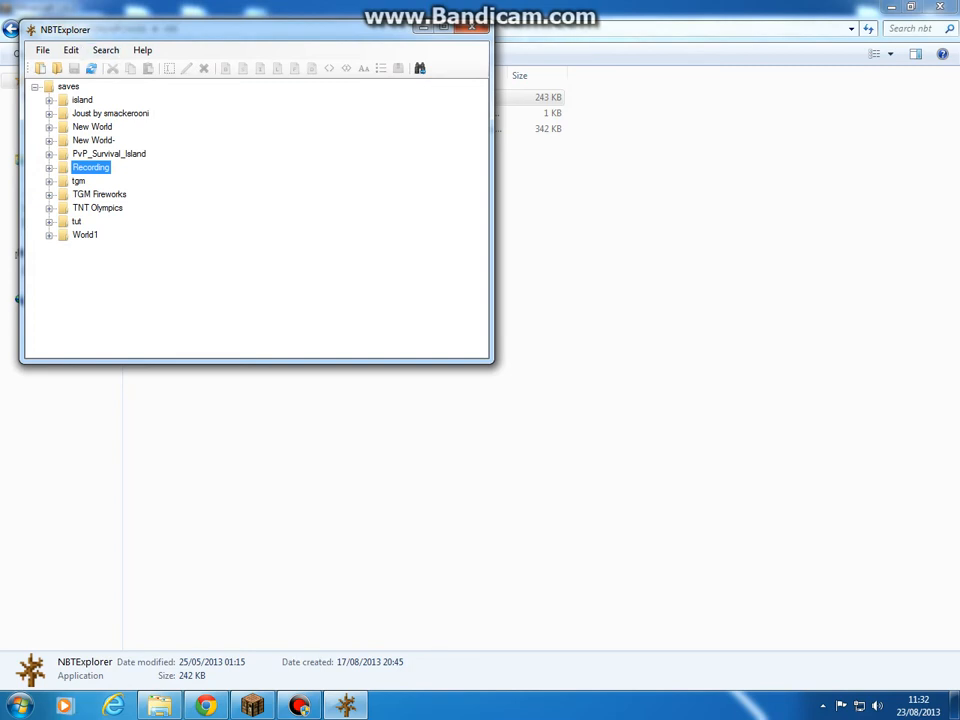
pyautogui.click(49, 167)
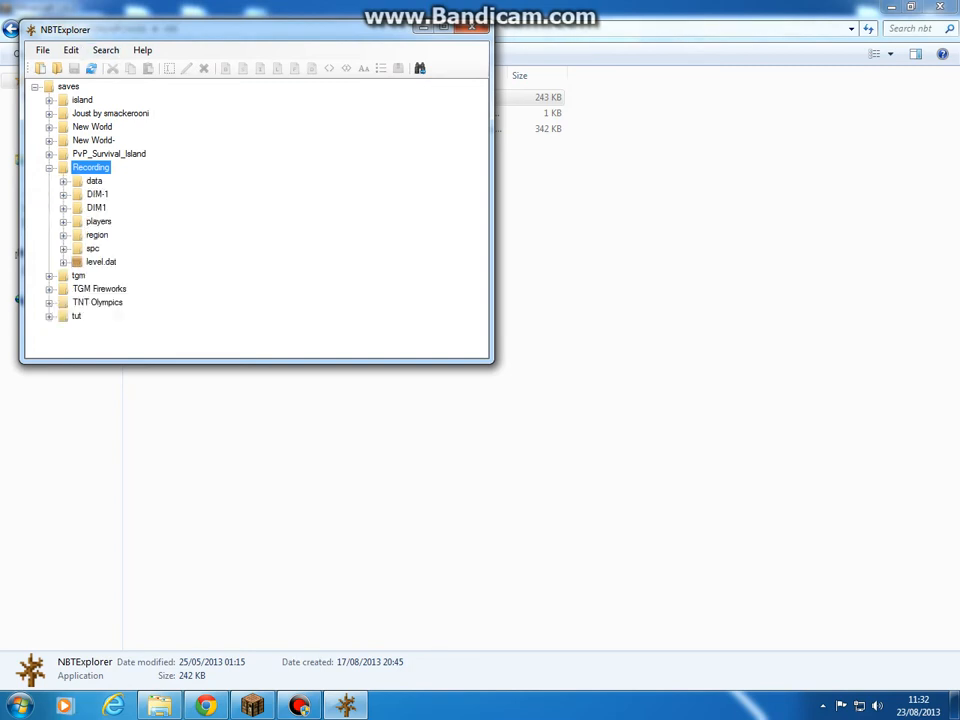
# Step: Set up a Find for tags named 'Entities' with value 3
pyautogui.click(105, 50)
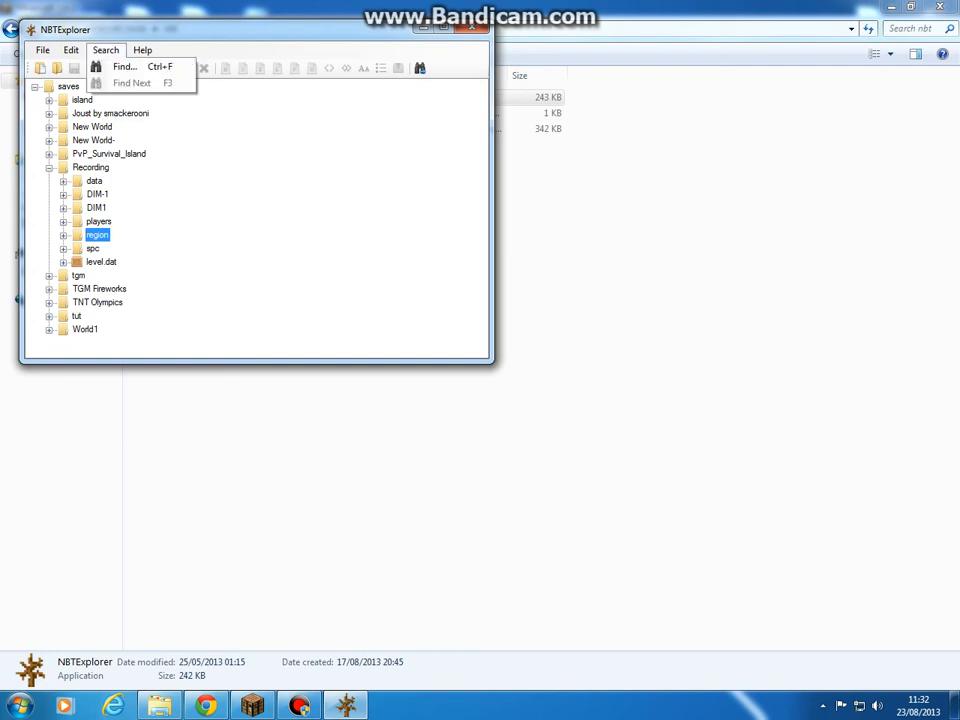
pyautogui.click(123, 66)
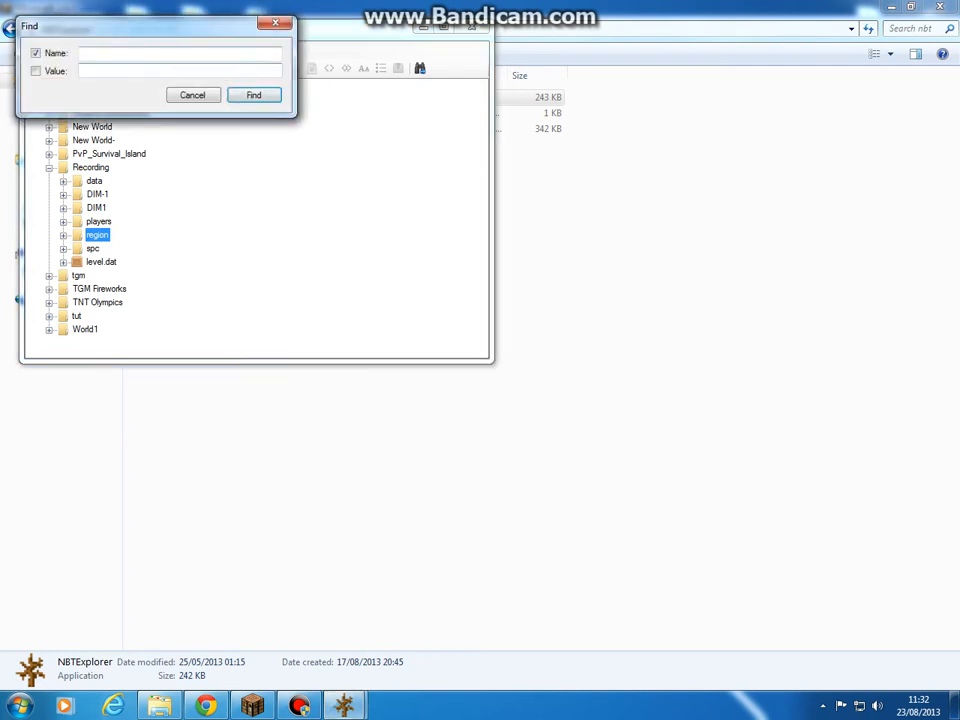
pyautogui.write('Entities')
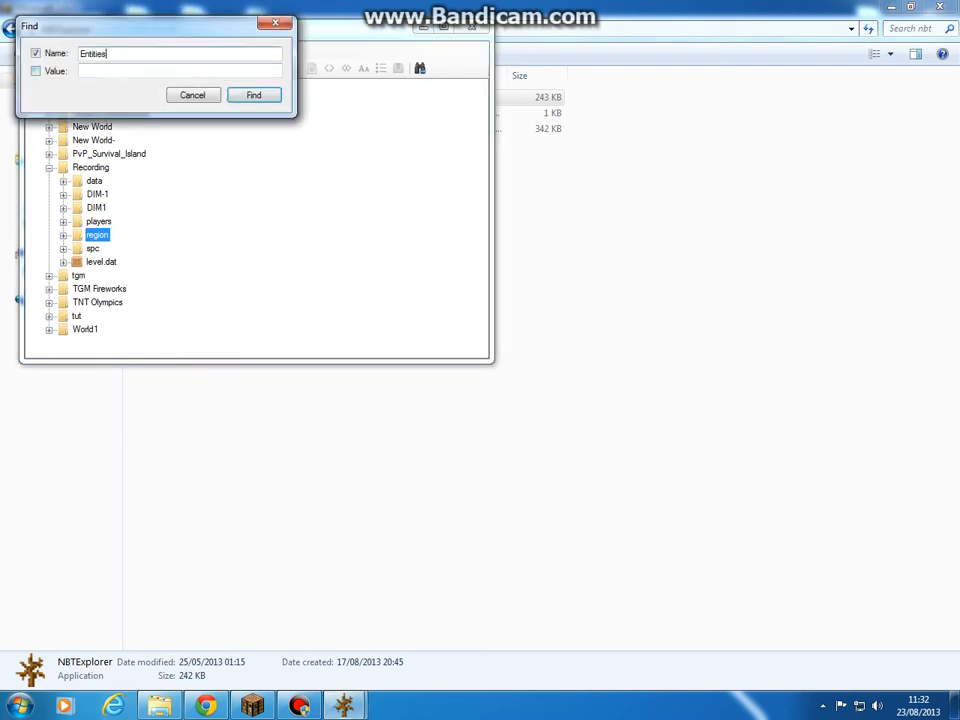
pyautogui.write('3')
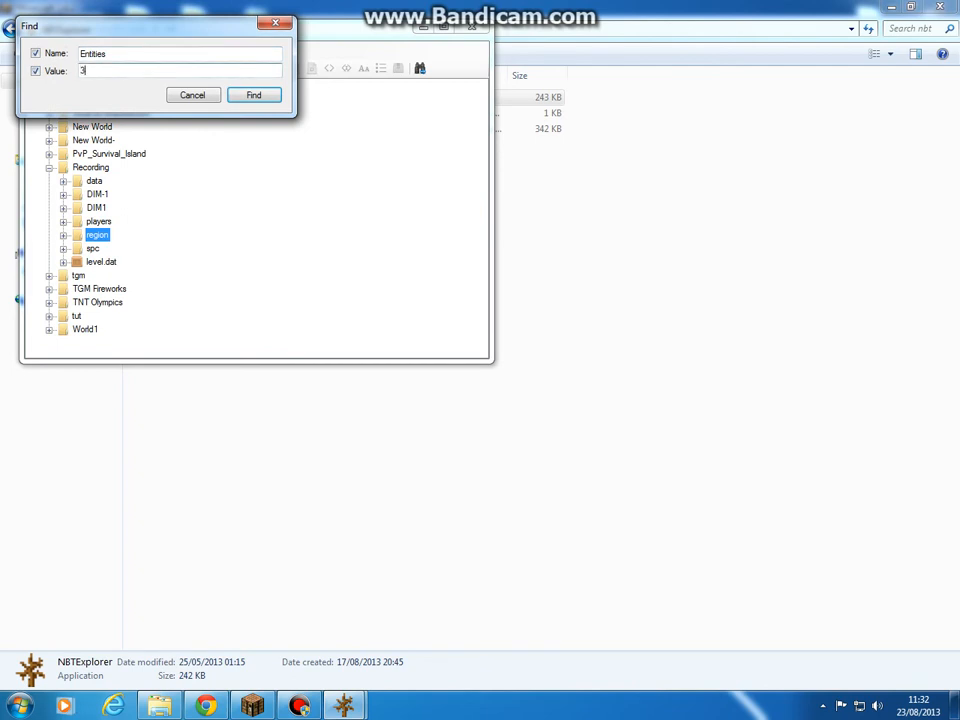
# Step: Run the search and select the LavaSlime's Size tag (3) in Chunk [3, 3]
pyautogui.click(253, 94)
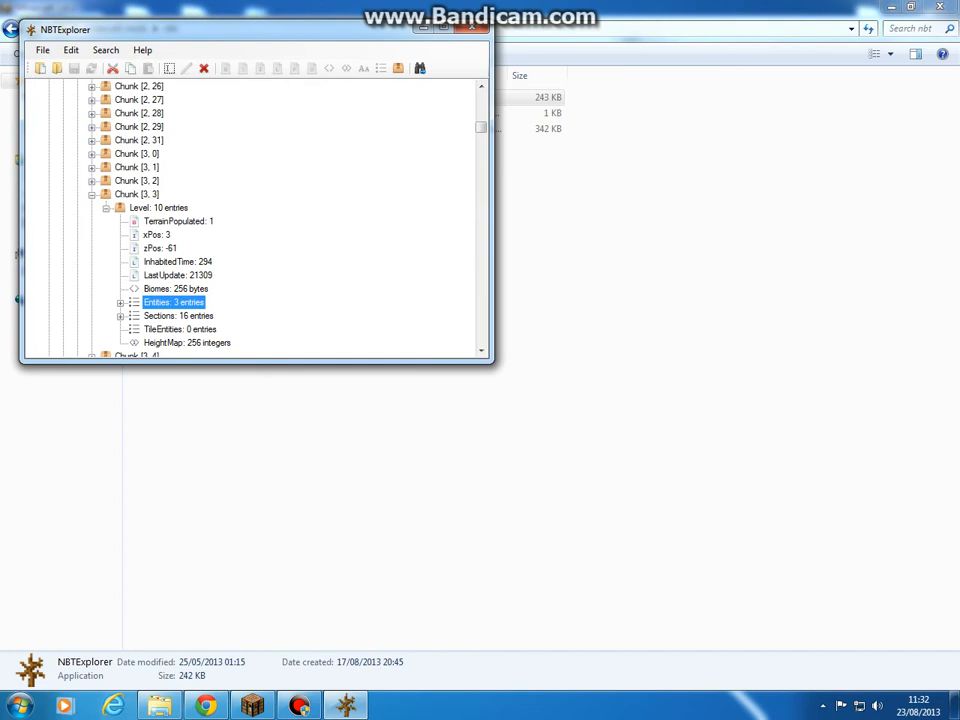
pyautogui.click(120, 302)
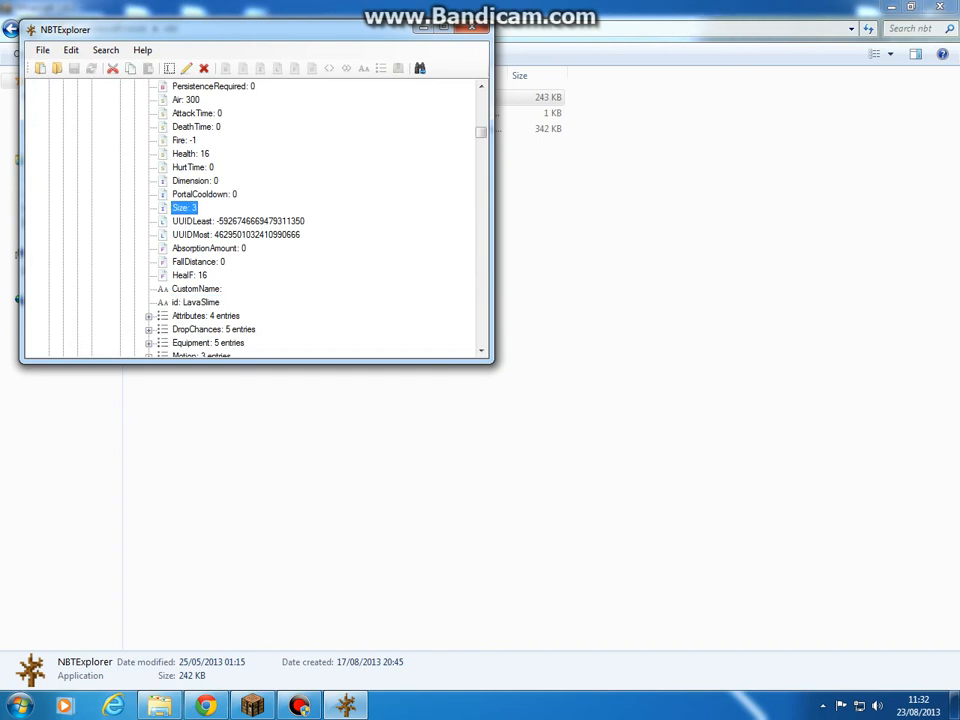
# Step: Change the LavaSlime's Size tag from 3 to 13, then exit NBTExplorer
pyautogui.doubleClick(184, 207)
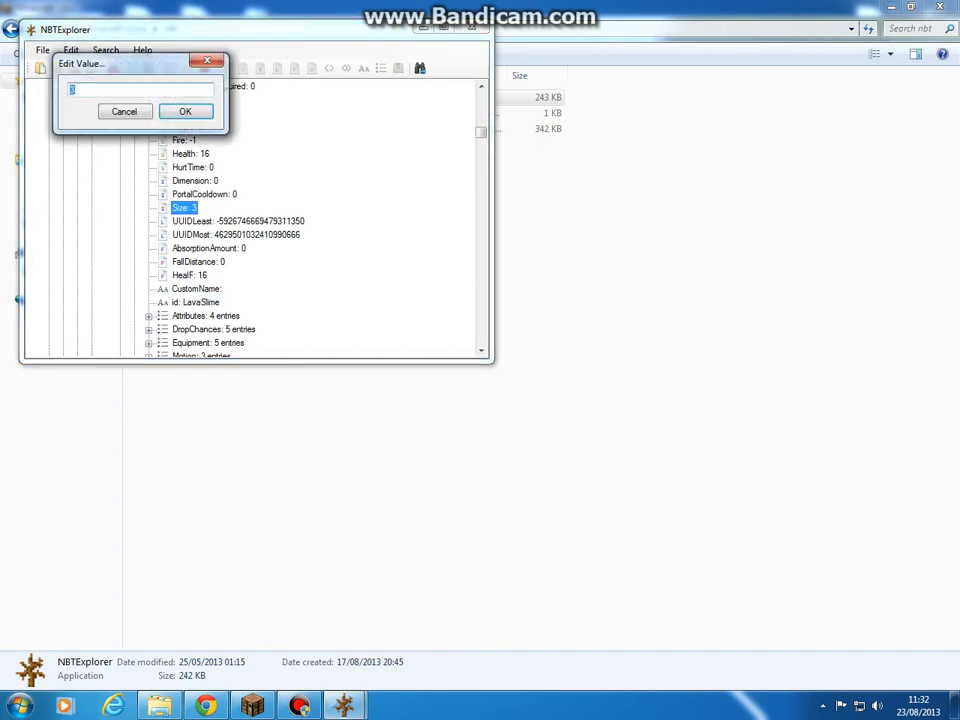
pyautogui.write('3')
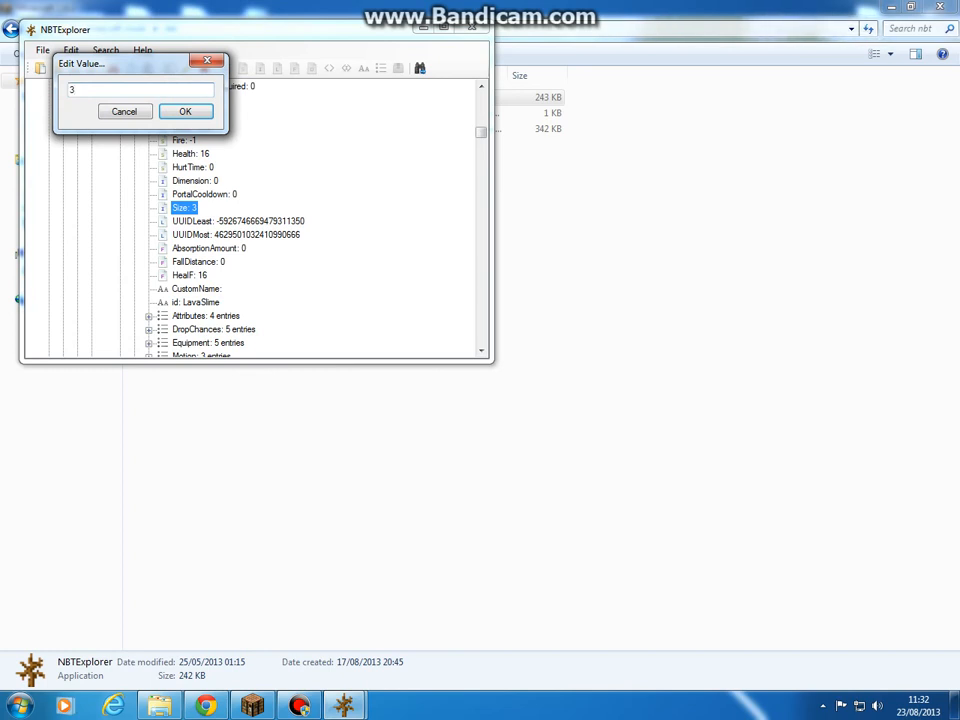
pyautogui.write('13')
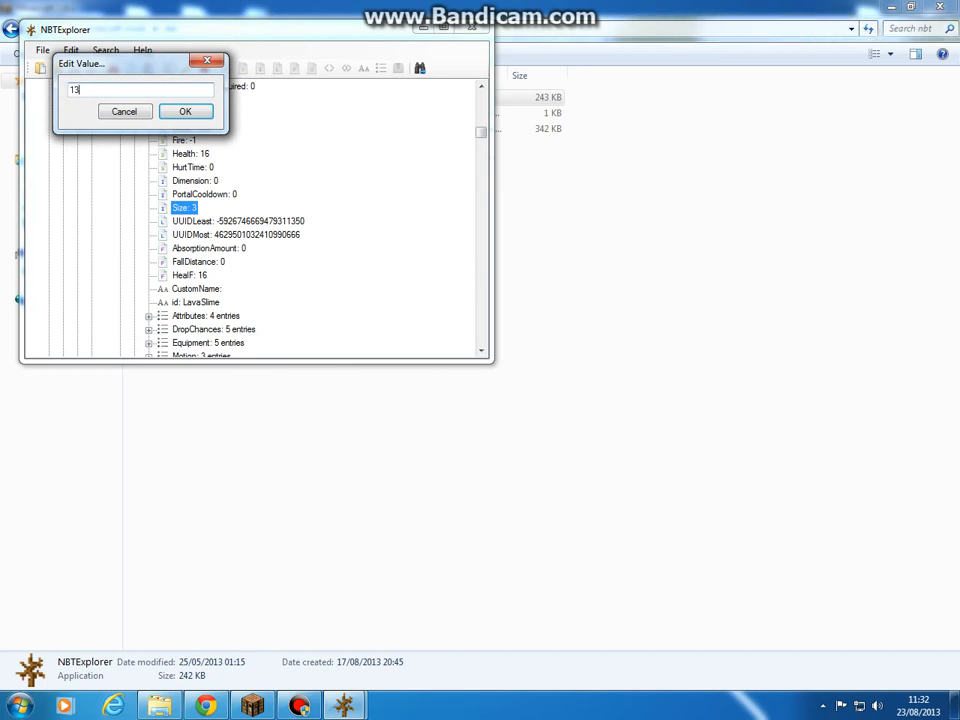
pyautogui.click(185, 111)
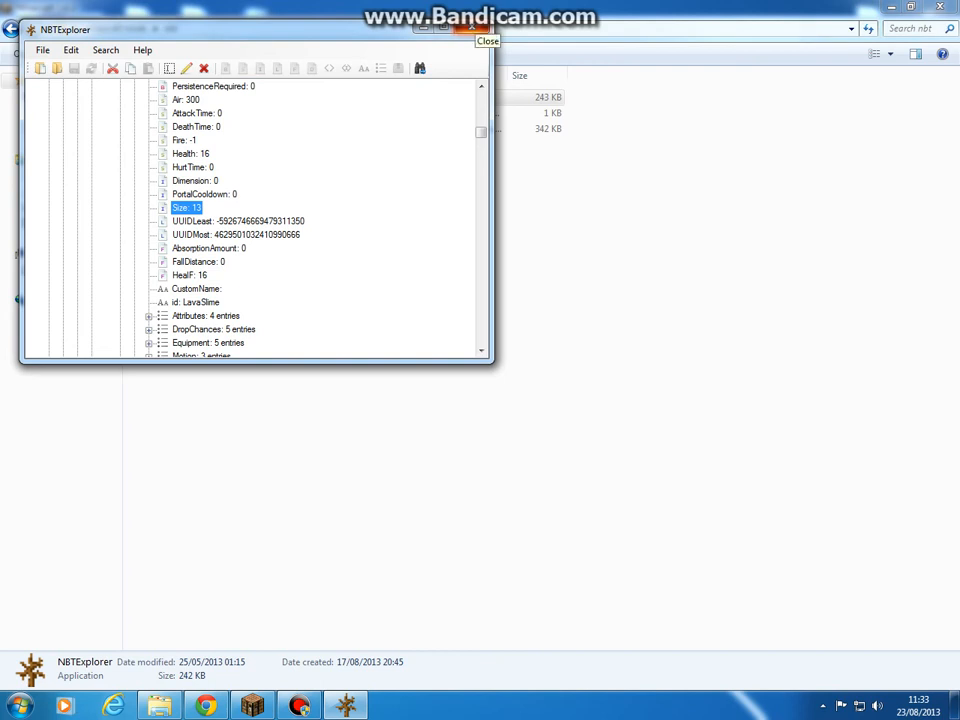
pyautogui.click(487, 41)
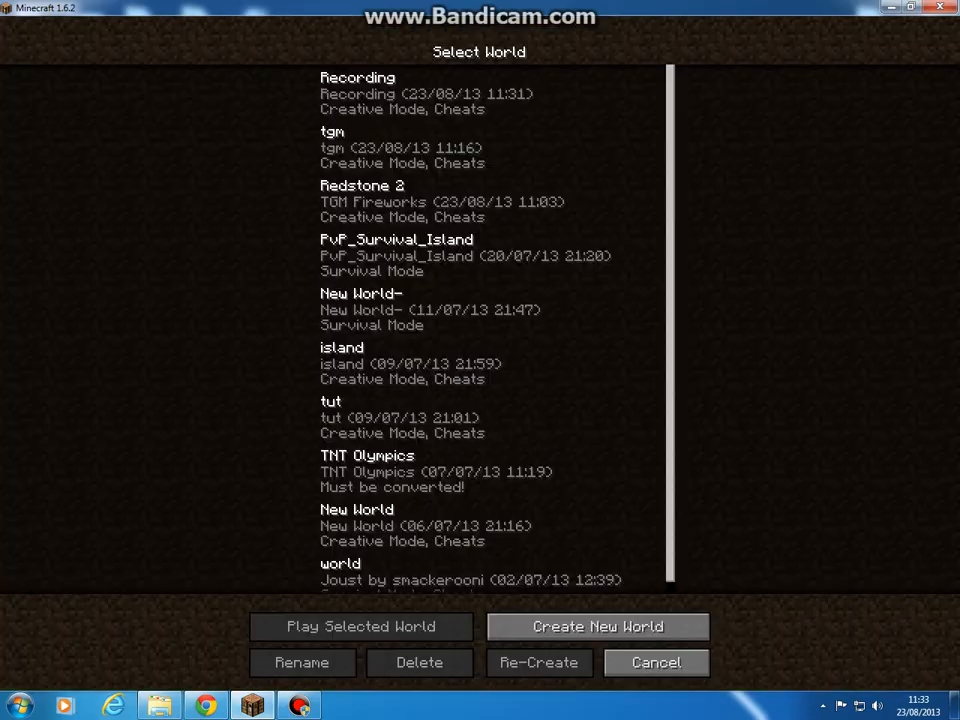
# Step: Play the Recording world from the Select World list
pyautogui.click(360, 626)
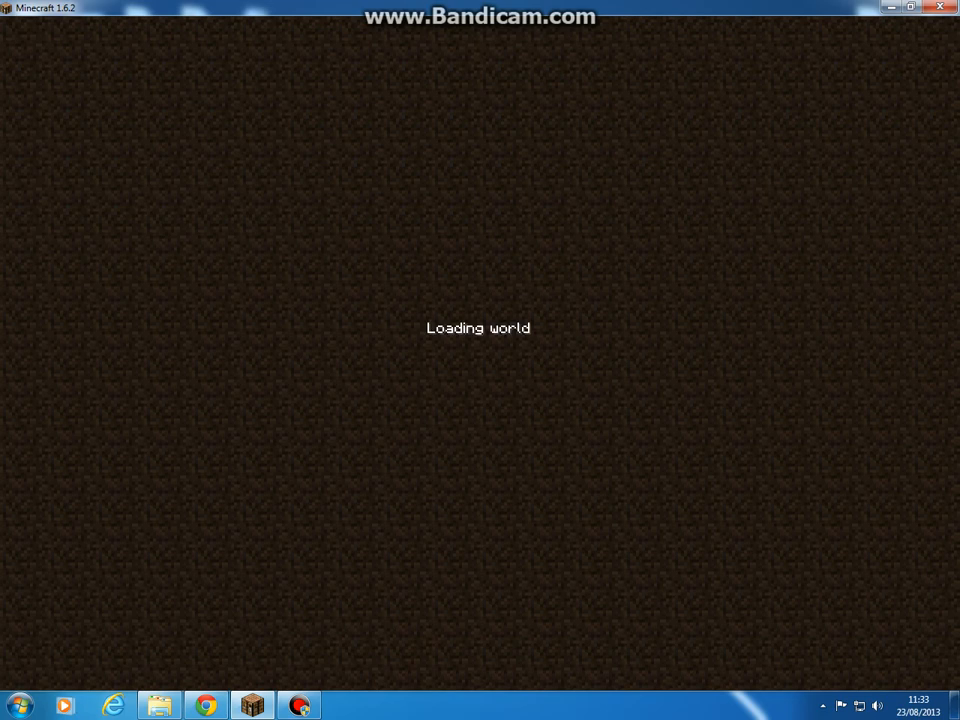